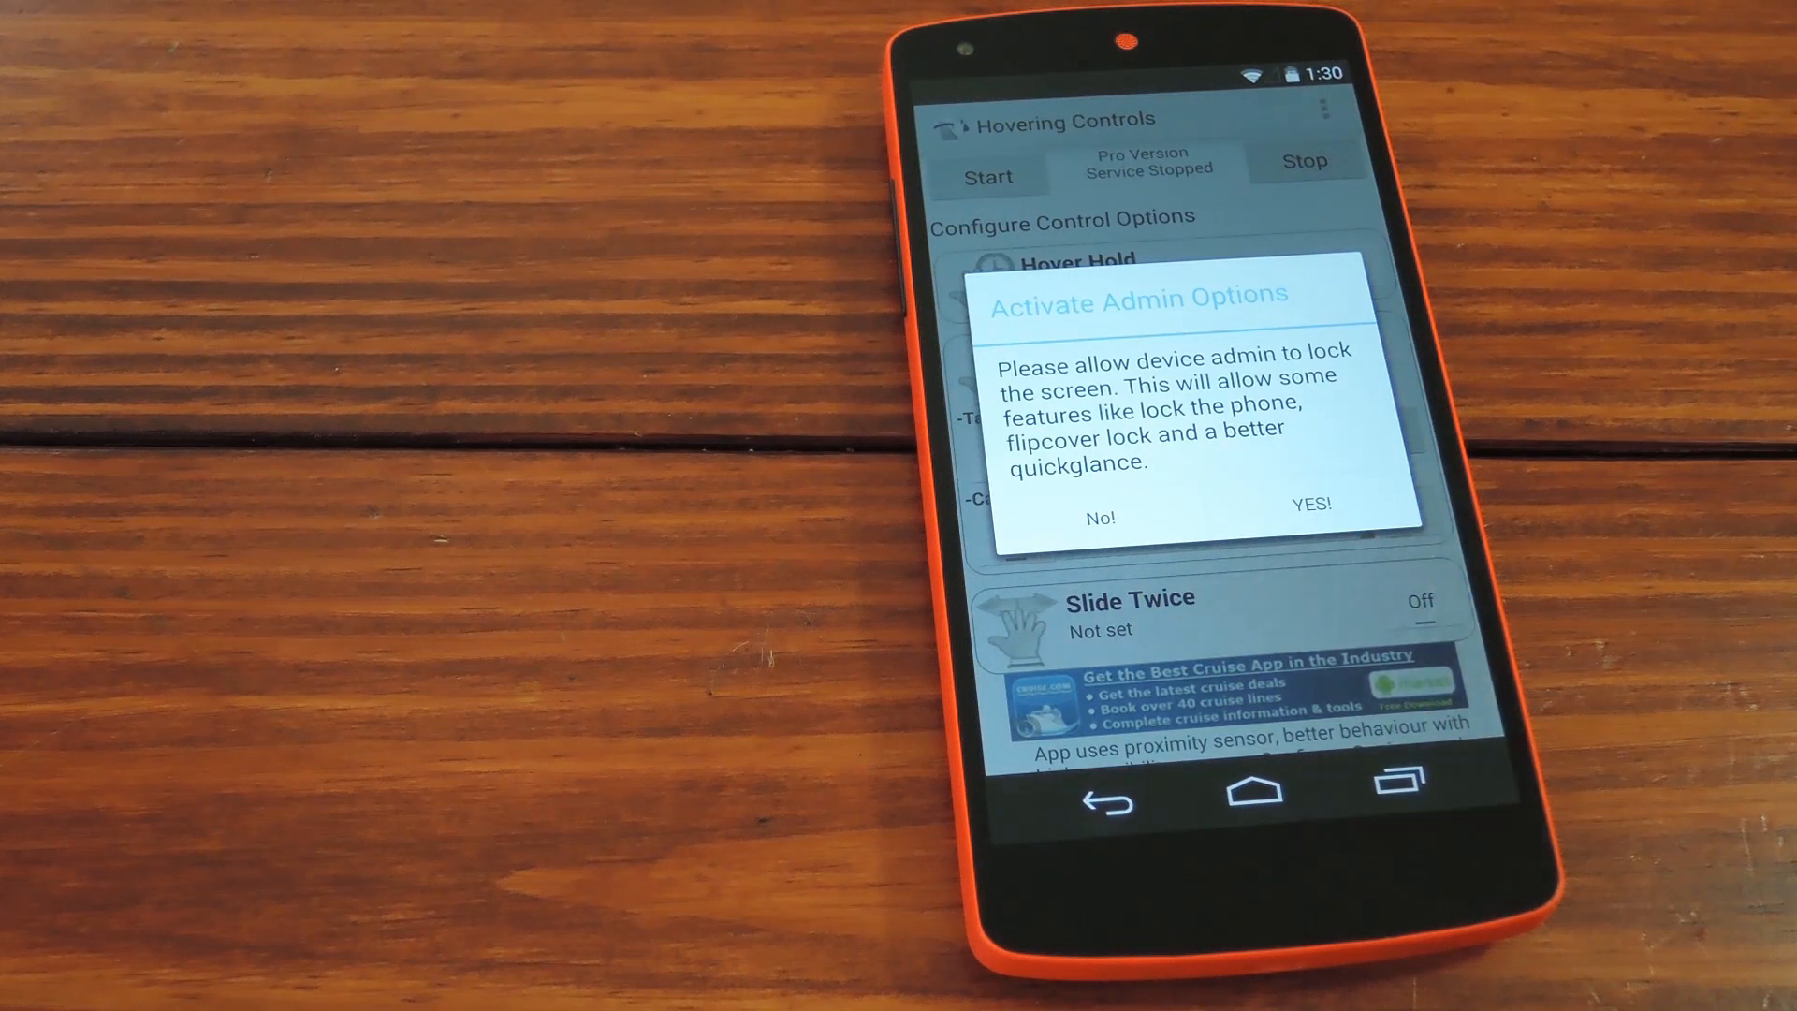
Accept the Activate Admin Options prompt with YES! to allow screen locking
{"action": "left_click", "coordinate": [1308, 502]}
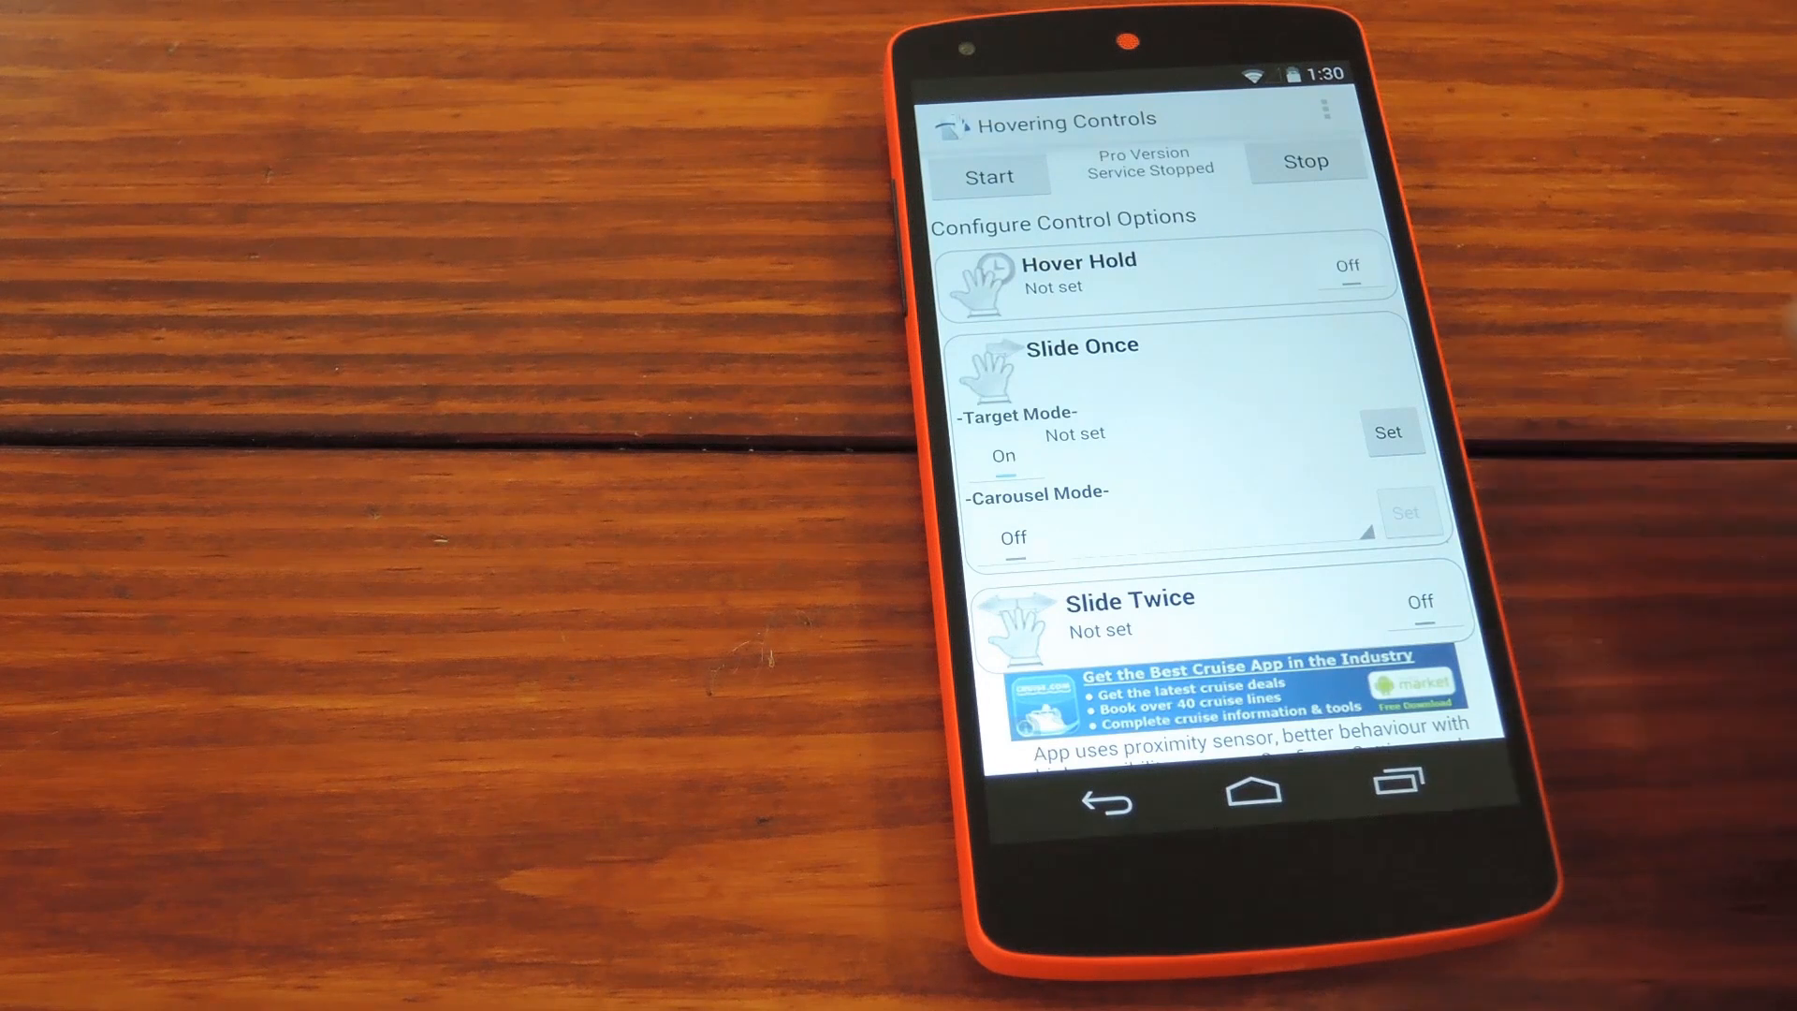
Open Settings from the overflow menu at top right
{"action": "left_click", "coordinate": [1325, 108]}
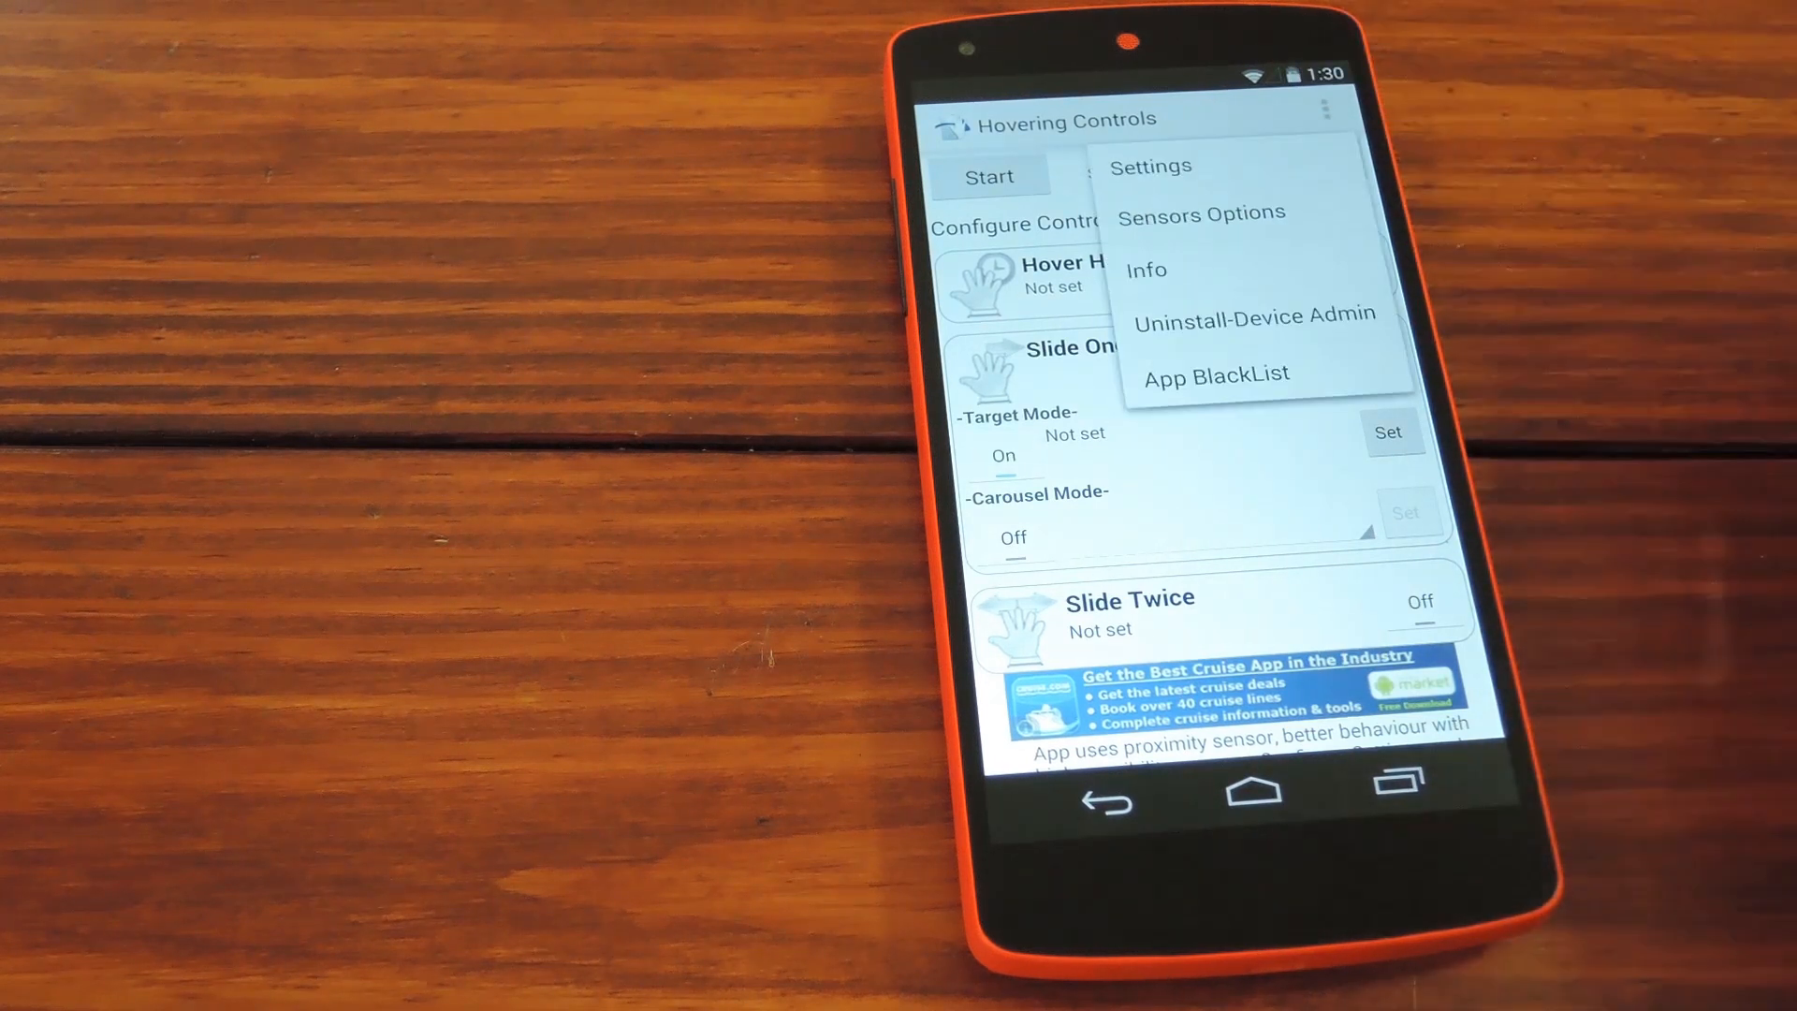
{"action": "left_click", "coordinate": [1254, 314]}
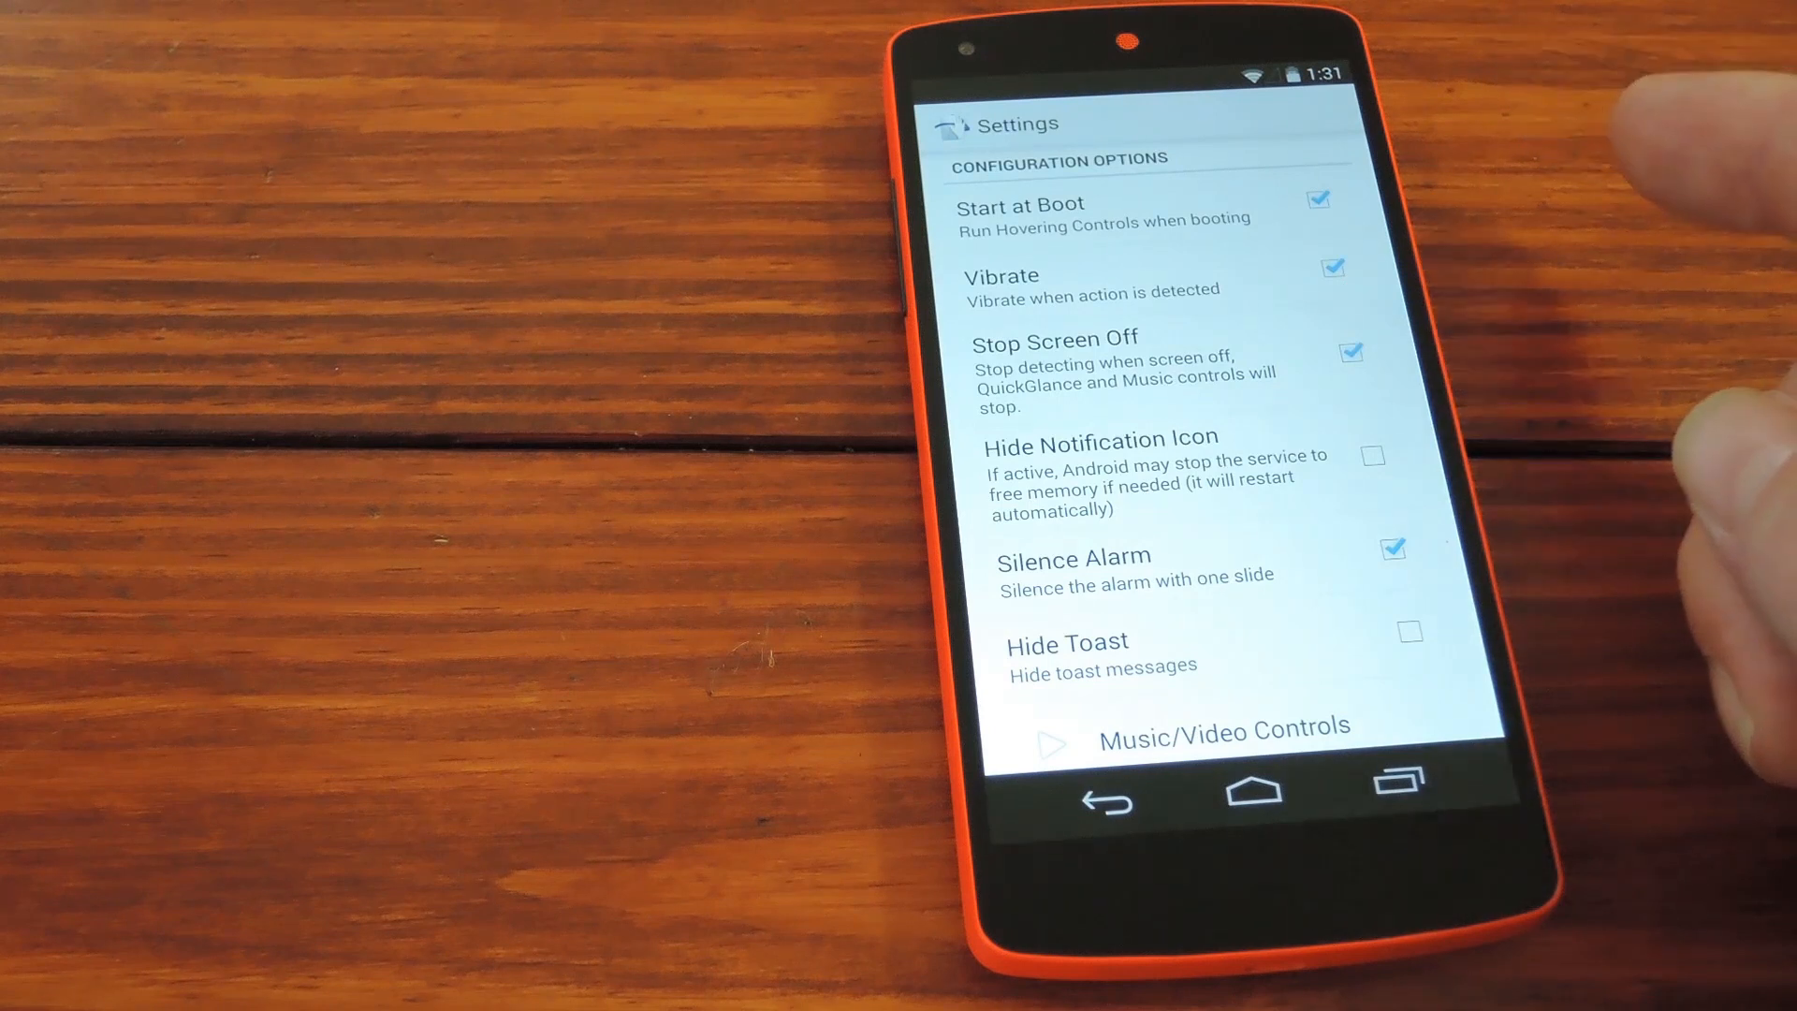
Uncheck Stop Screen Off and scroll further down the Settings list
{"action": "left_click", "coordinate": [1349, 353]}
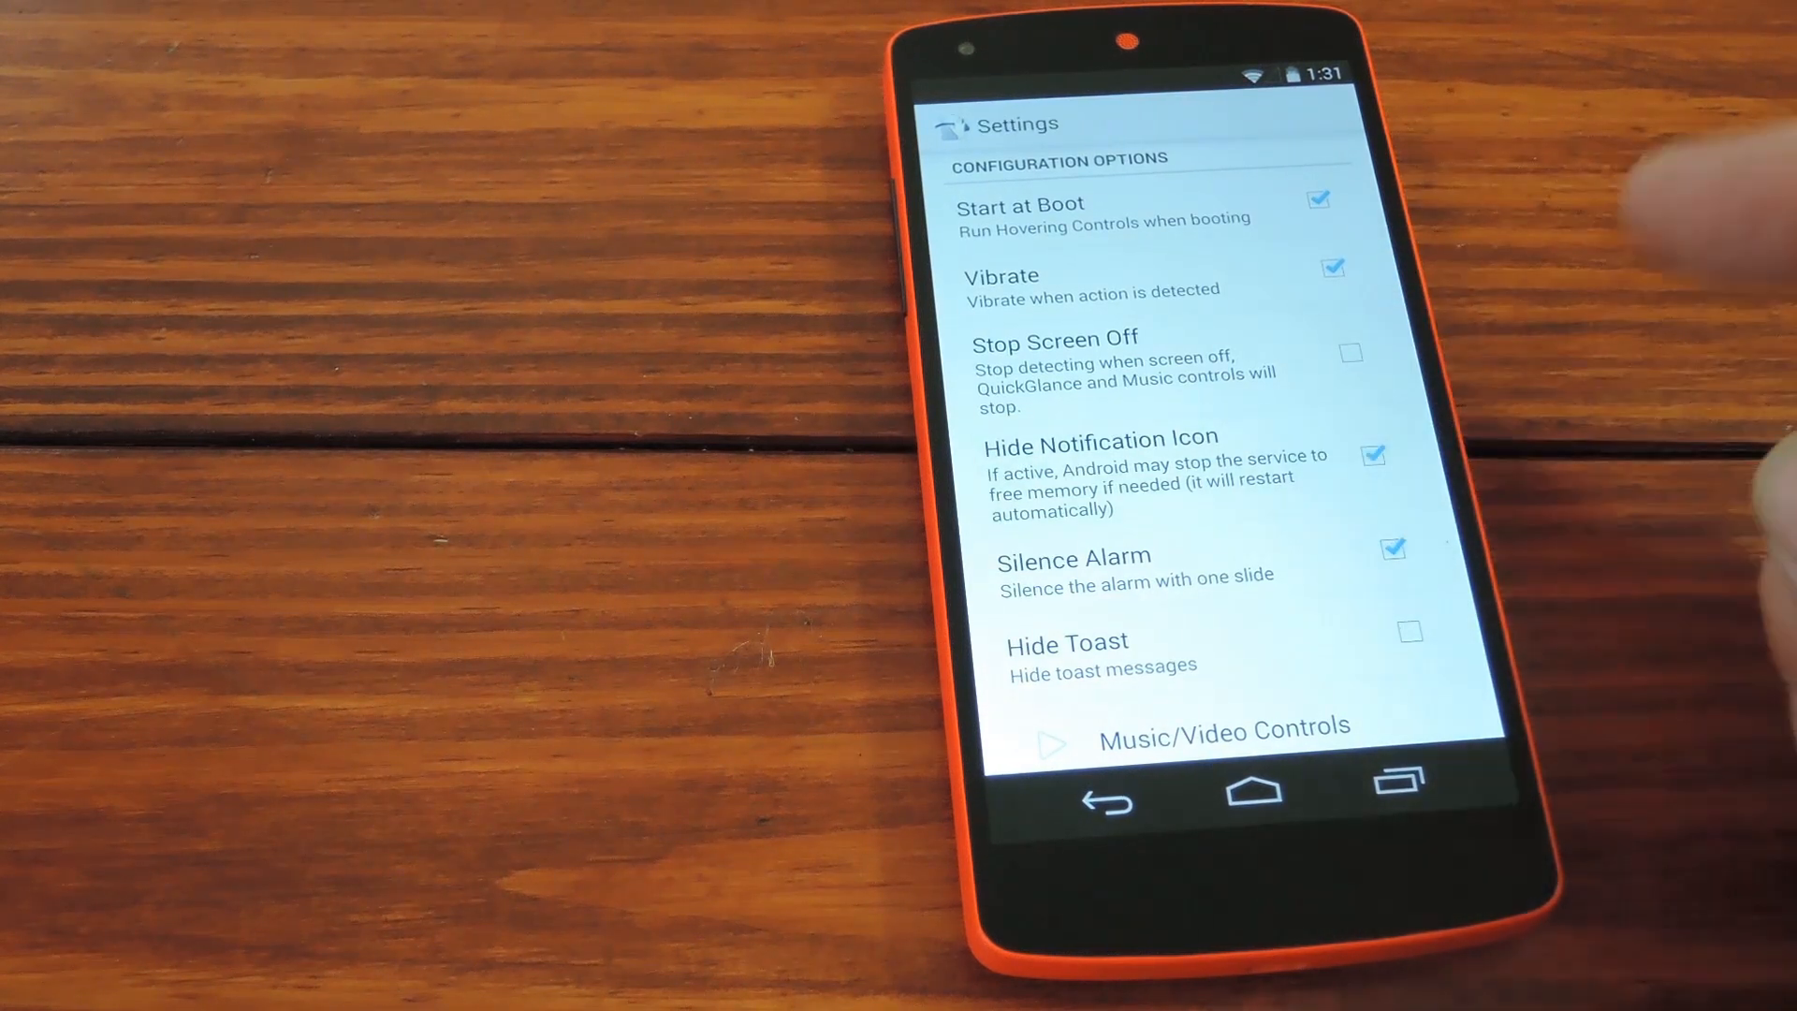
{"action": "scroll", "scroll_direction": "up", "scroll_amount": 3}
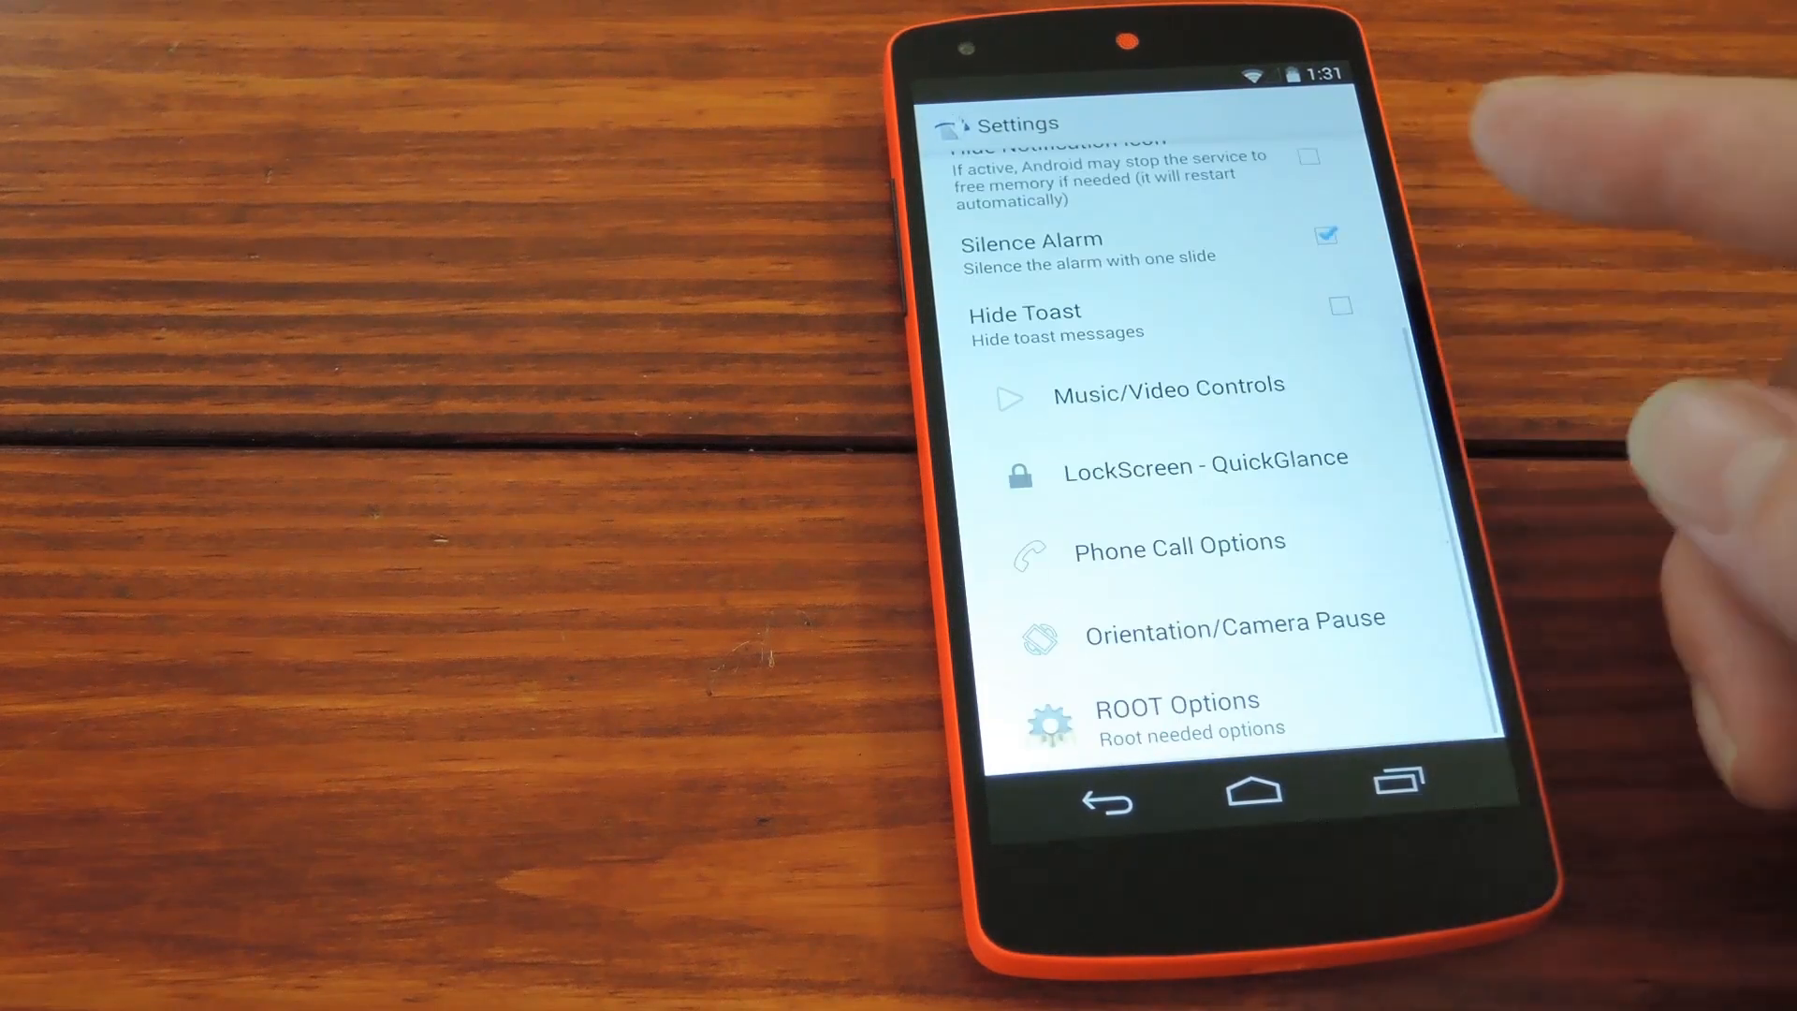
Check Phone Call Options, go back, and open ROOT Options
{"action": "left_click", "coordinate": [1167, 387]}
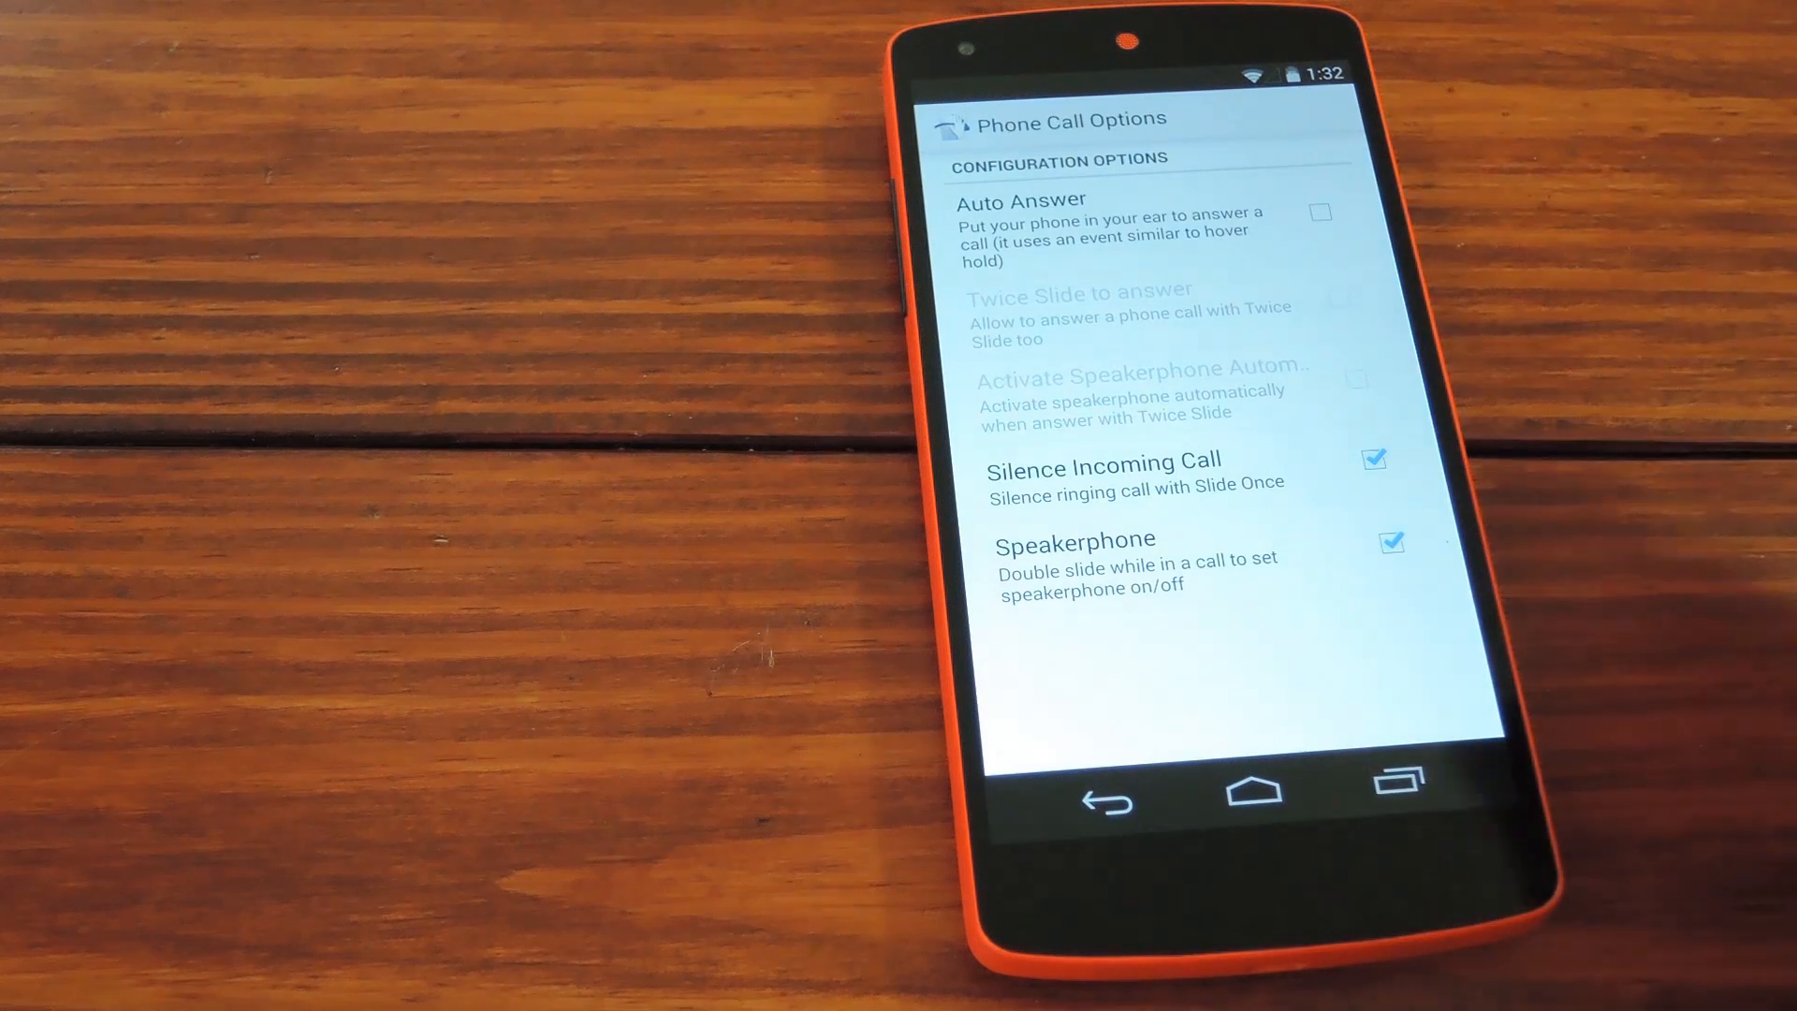
{"action": "mouse_move", "coordinate": [1490, 458]}
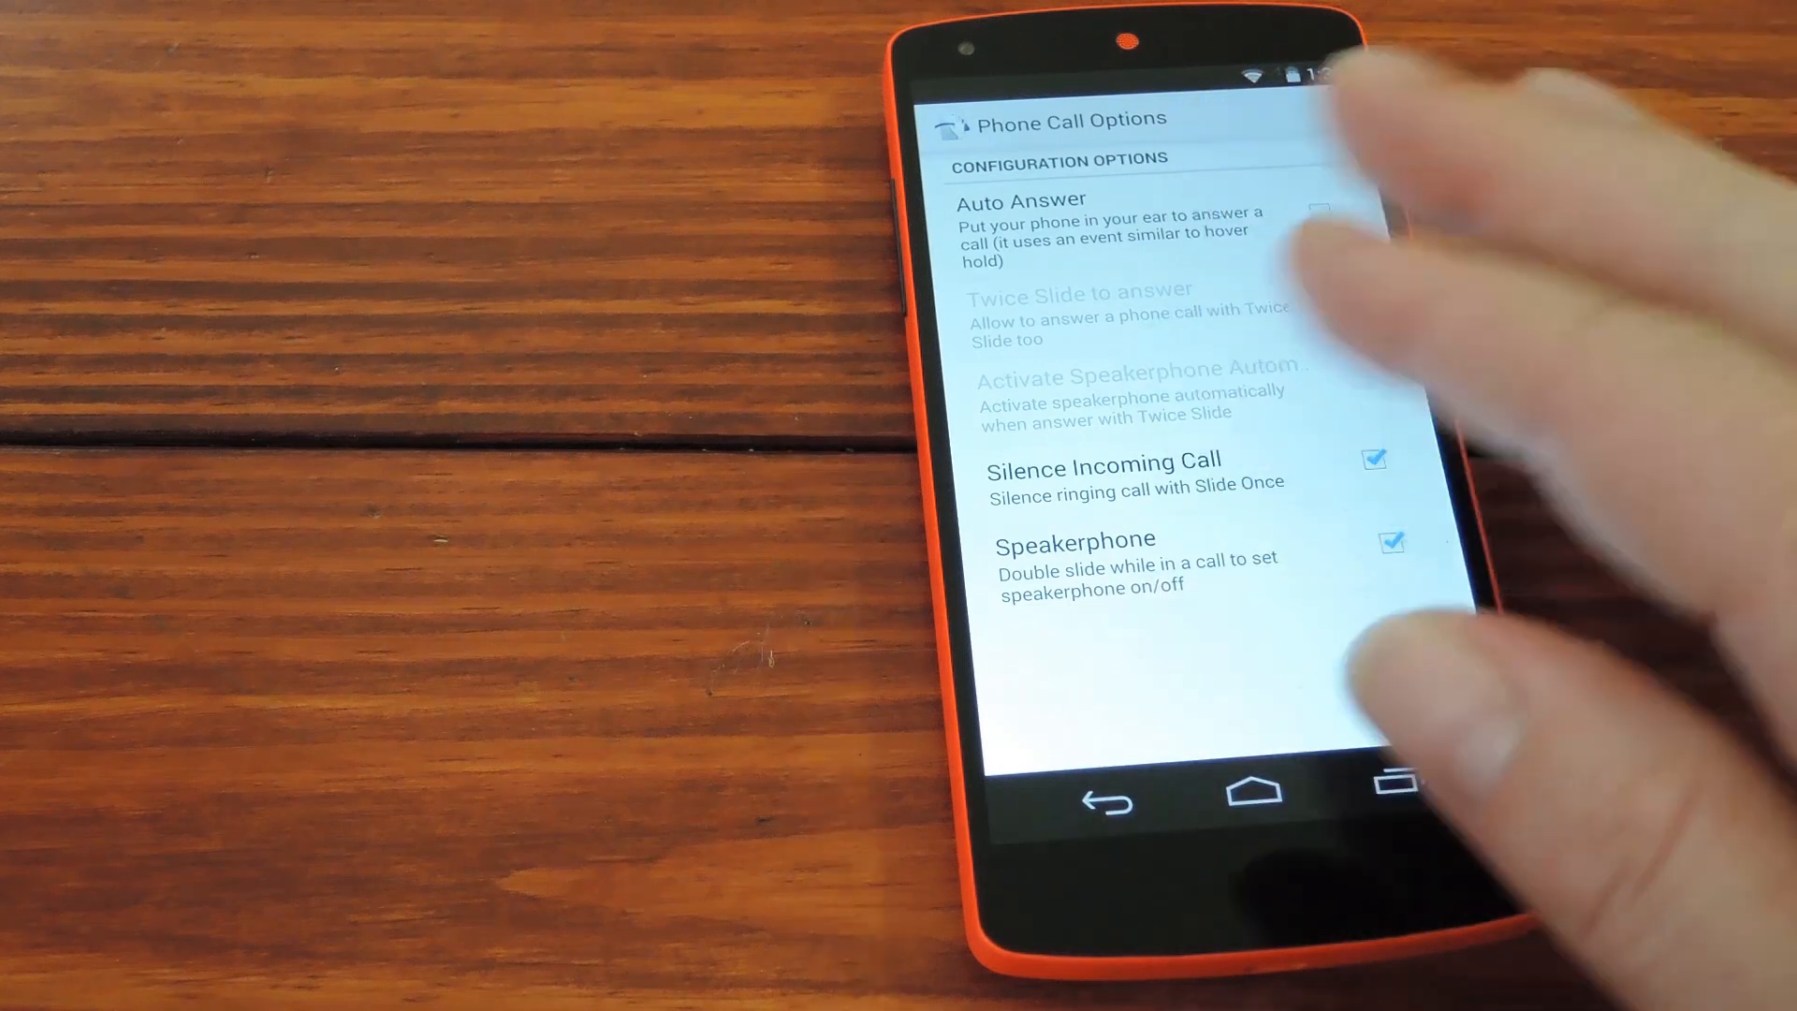
{"action": "left_click", "coordinate": [1107, 795]}
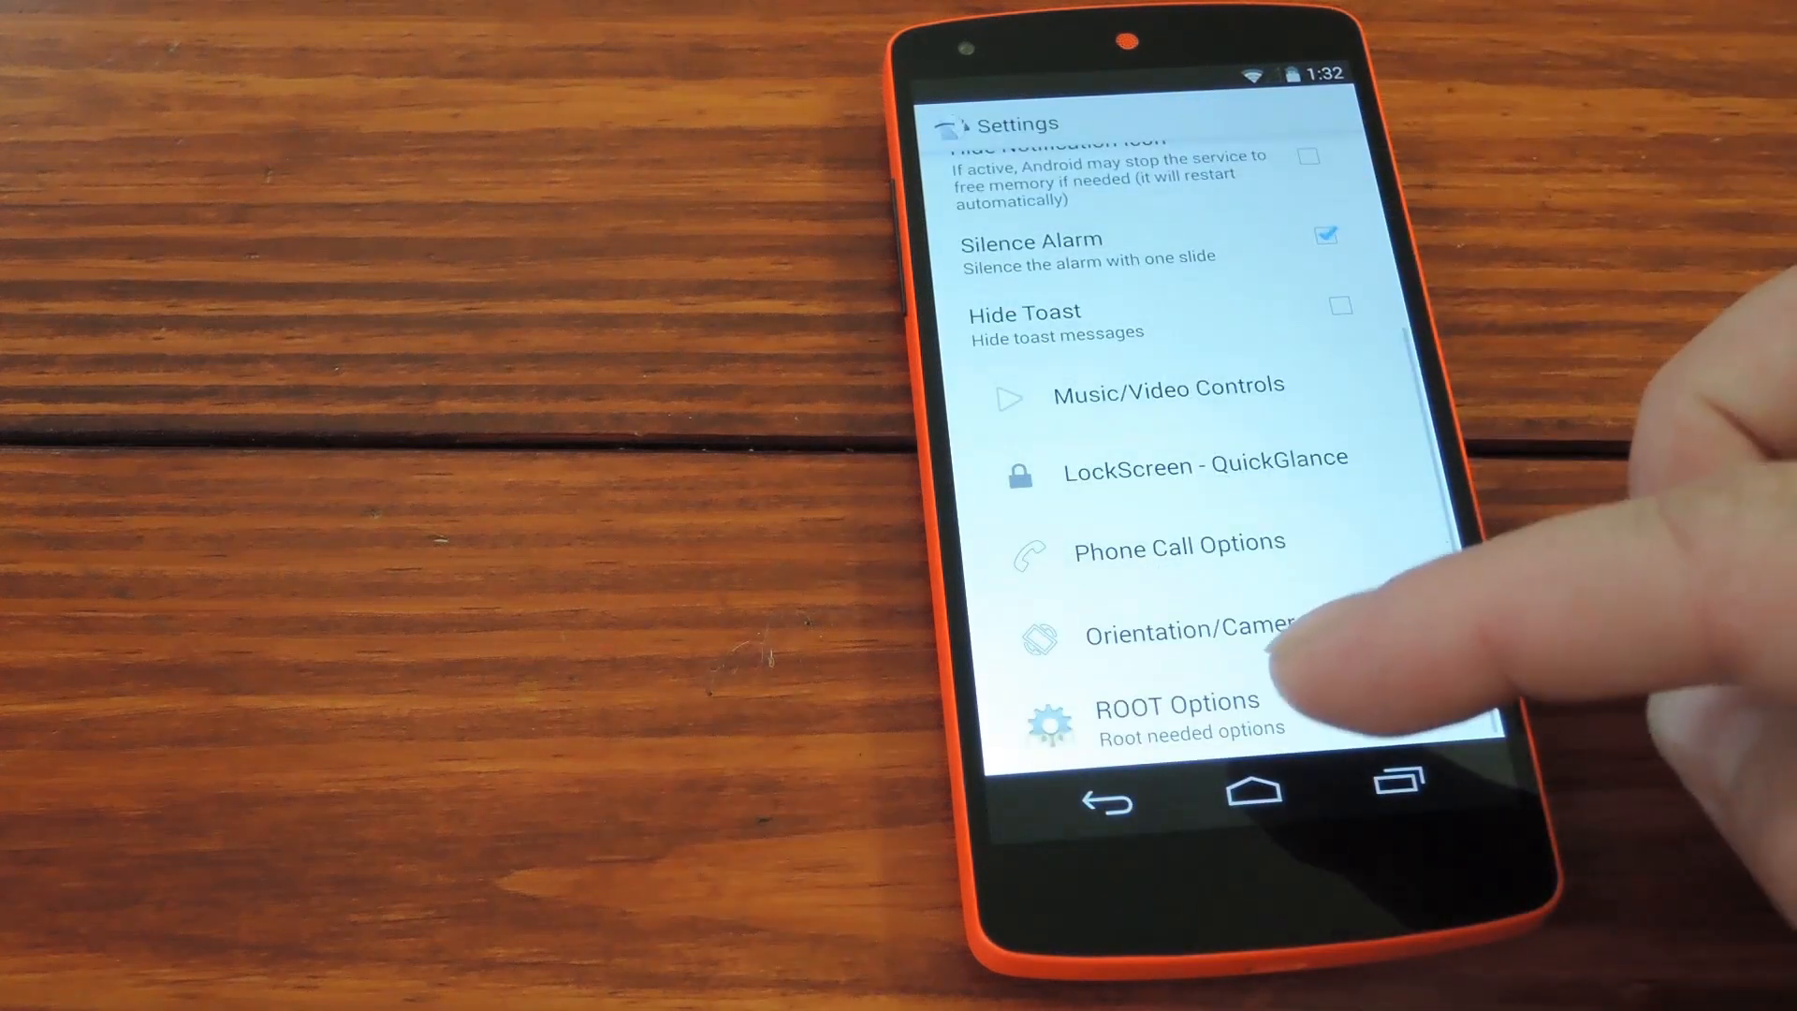
{"action": "left_click", "coordinate": [1177, 700]}
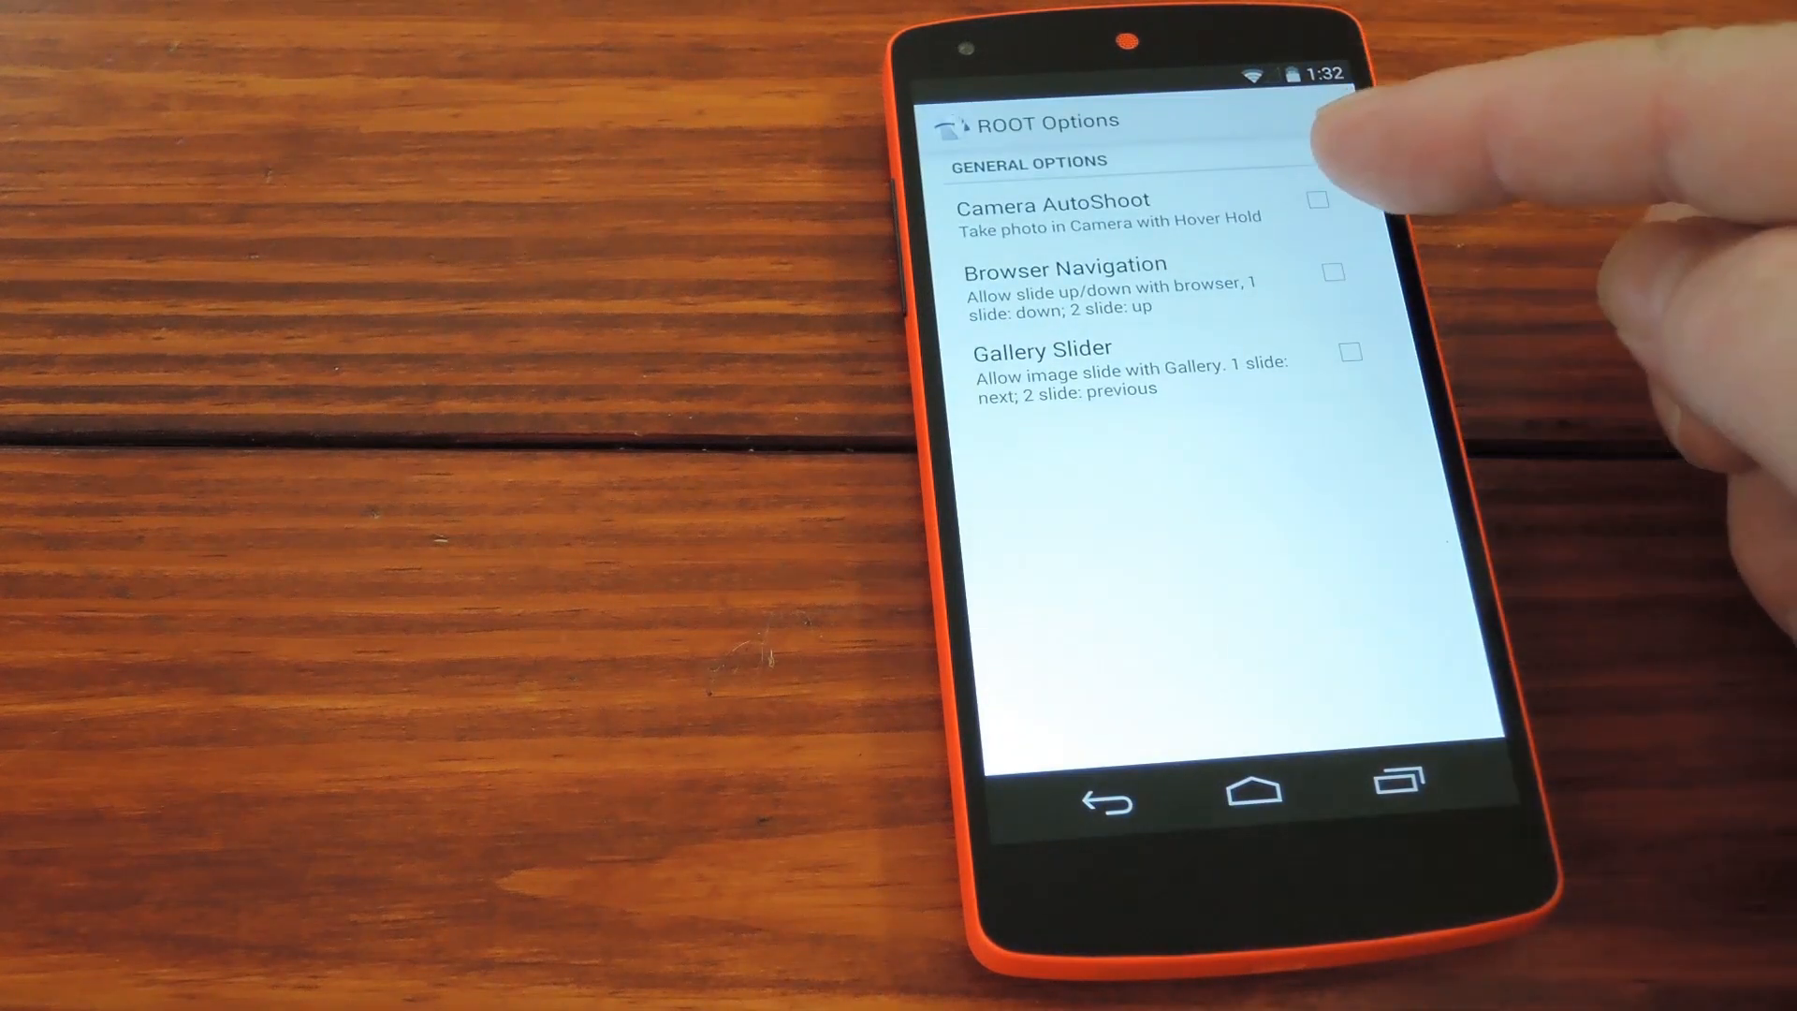